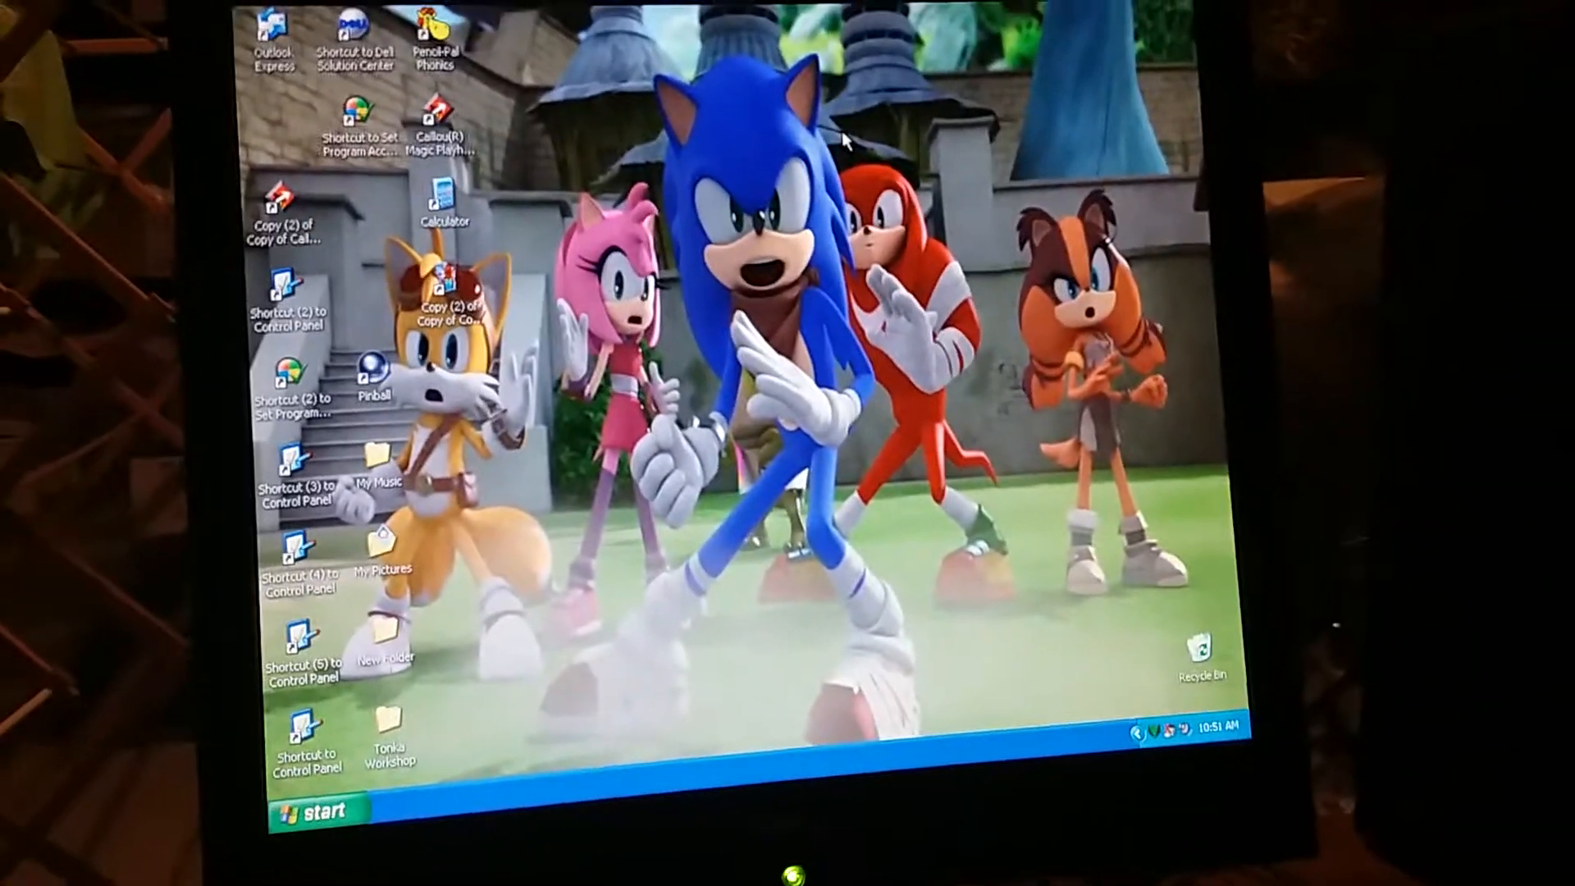
Open the Microsoft Money tour movie in Macromedia Flash Player 6.
left_click(296, 810)
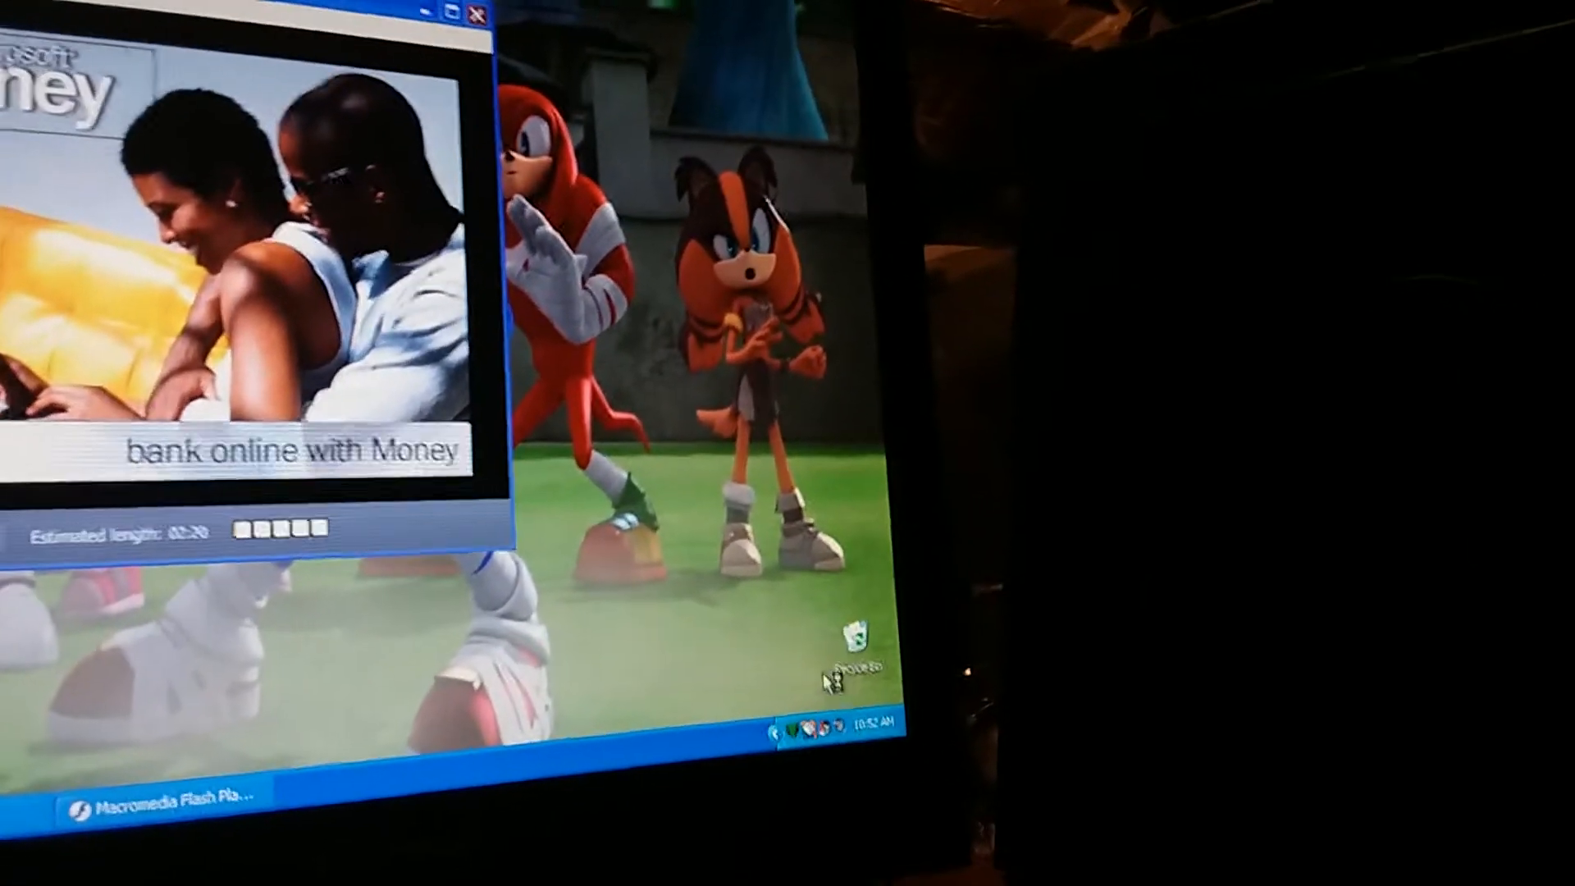
Play the Money tour through to the Online Services Manager bank list.
left_click(793, 726)
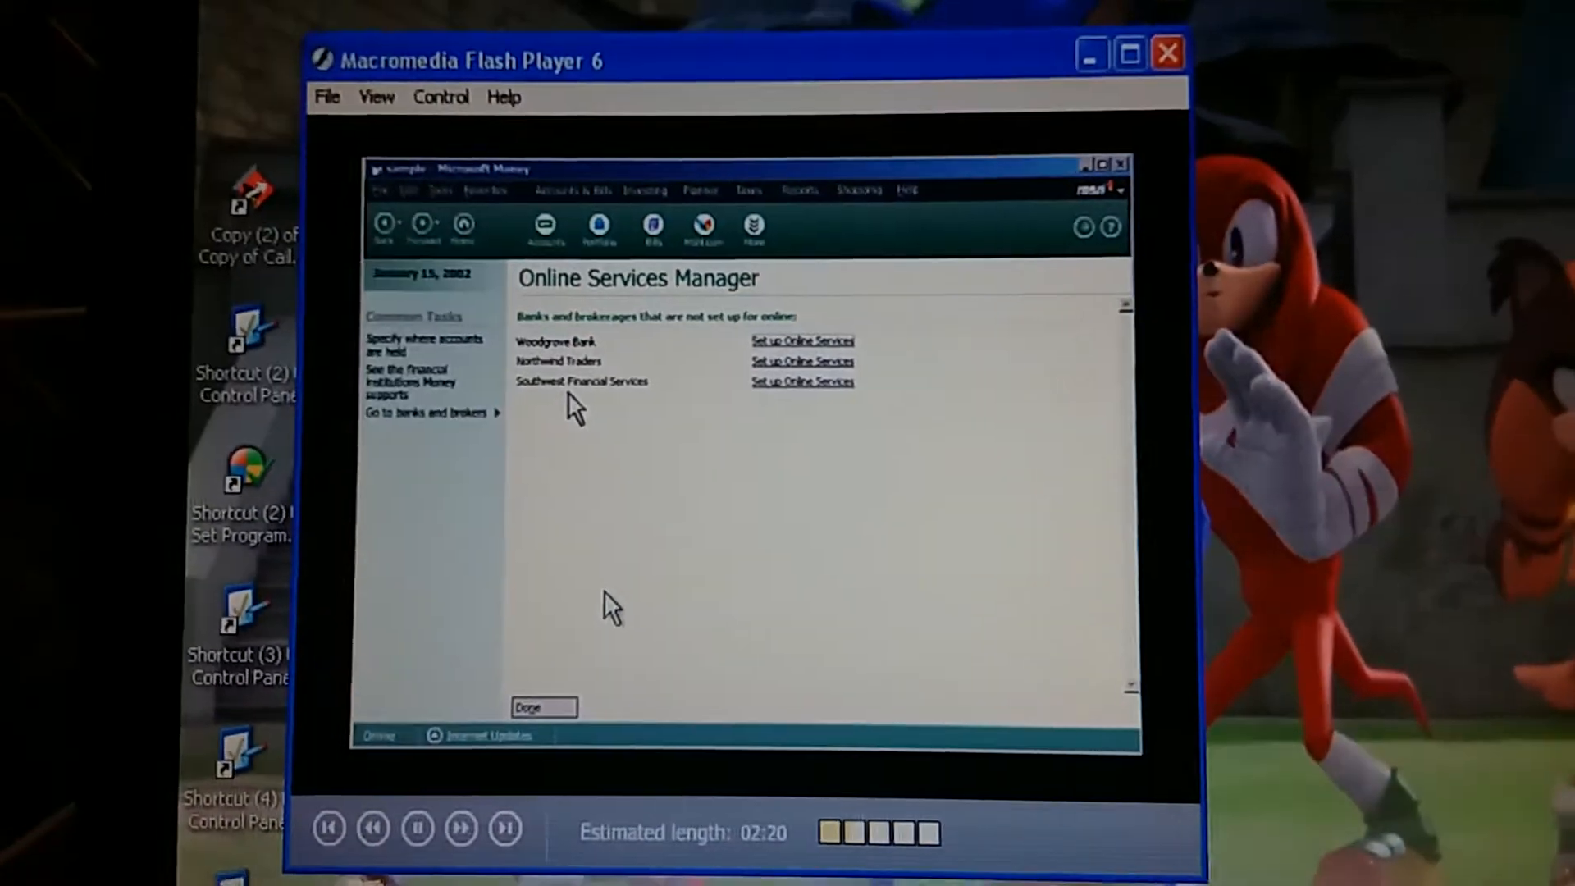
Advance the tour past choosing Woodgrove Bank to its demo log-on screen.
left_click(802, 341)
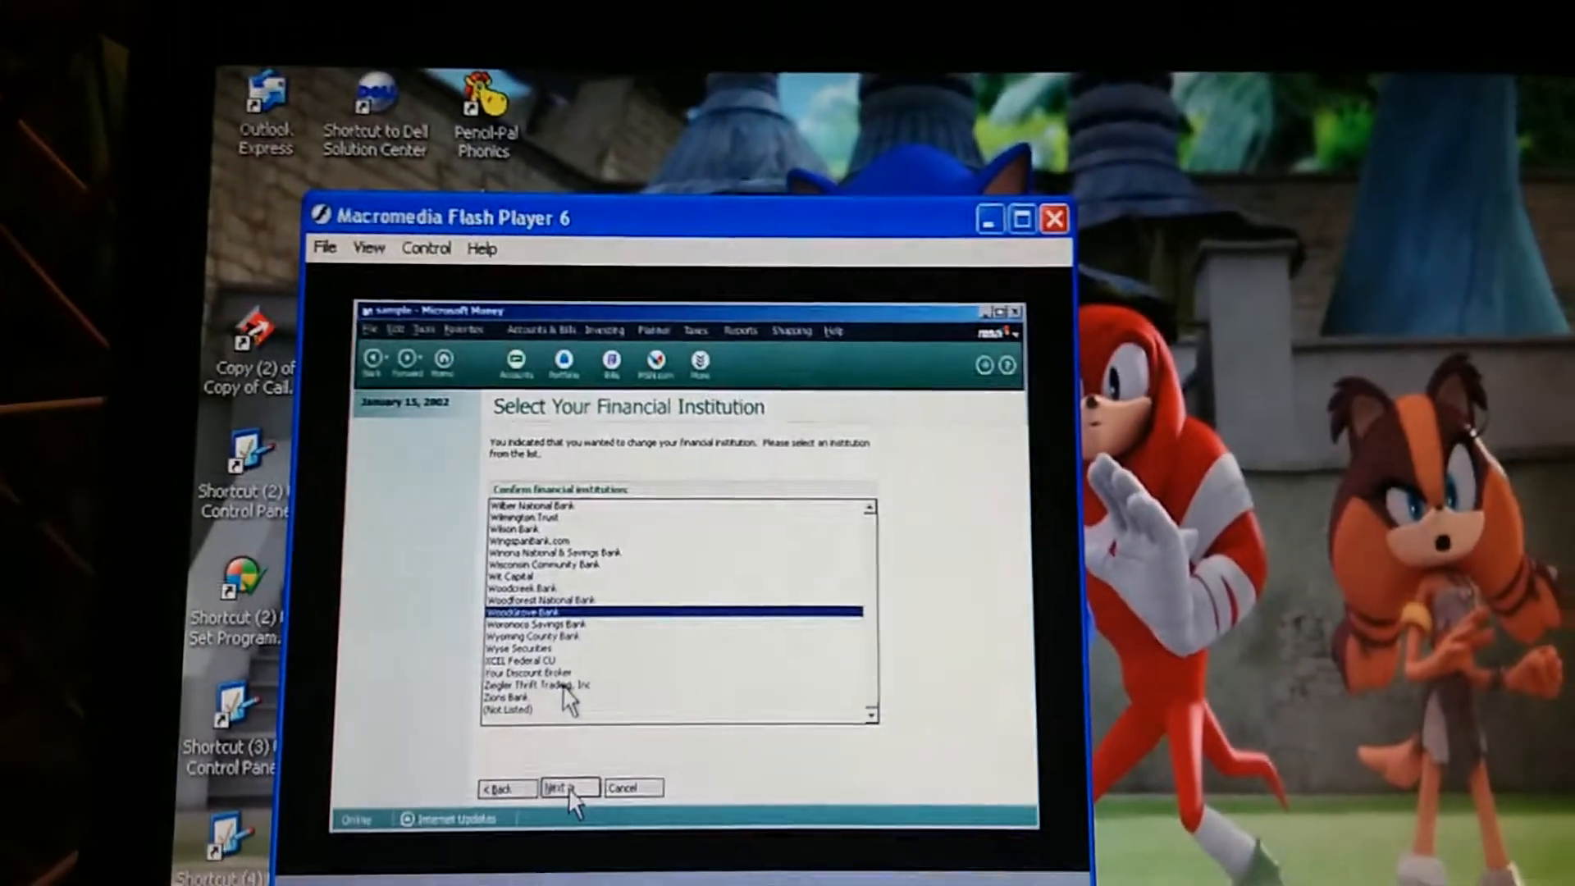
left_click(567, 788)
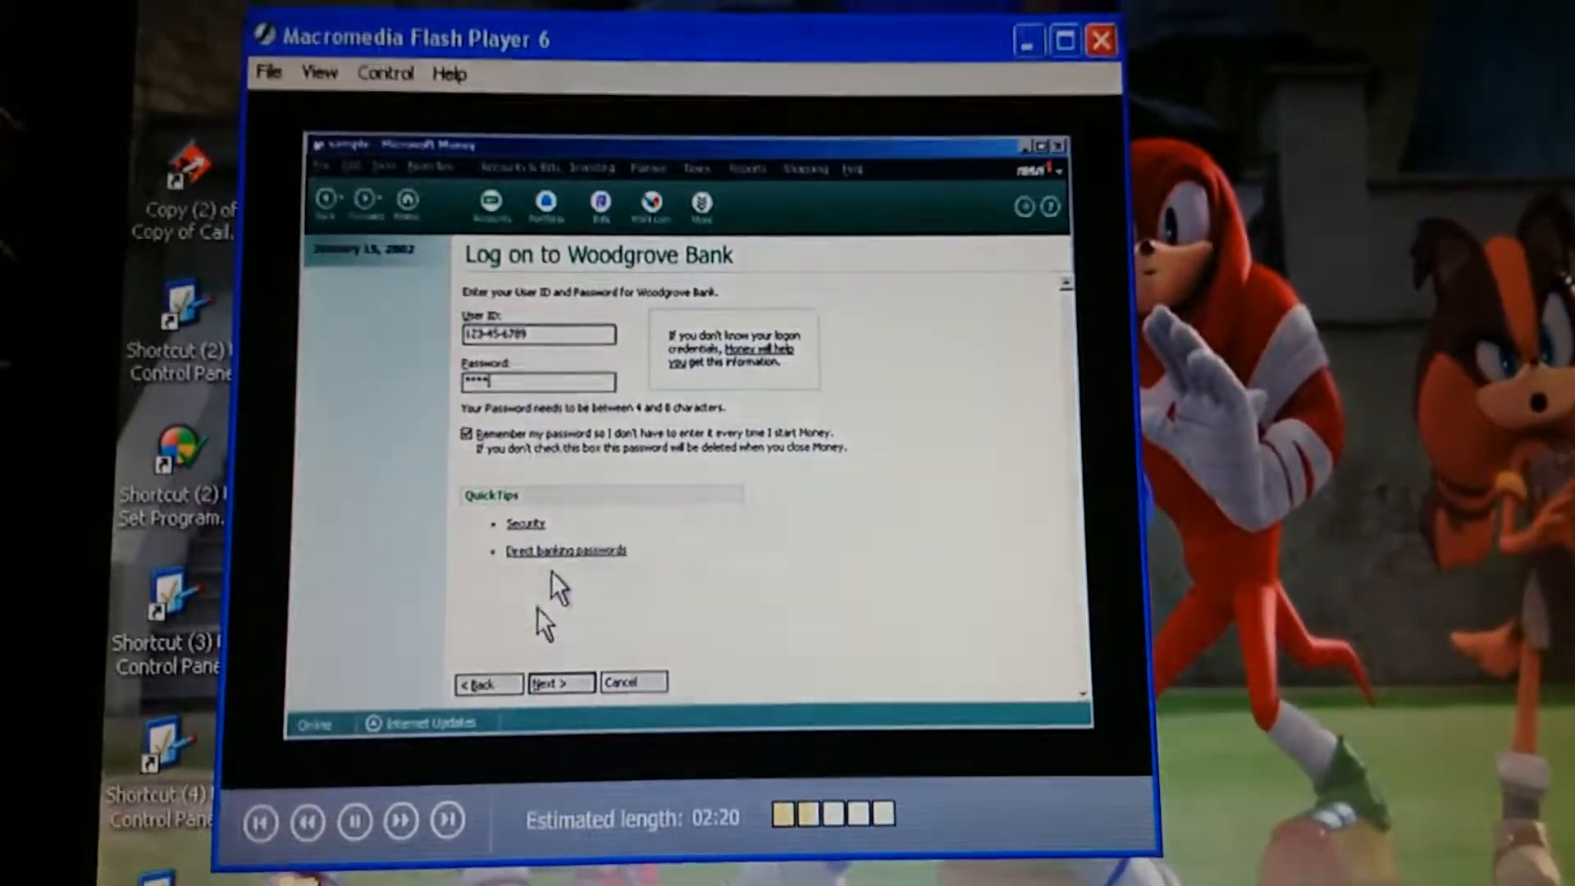
Advance the tour past the transaction-history download step to Customize Background Banking.
left_click(559, 682)
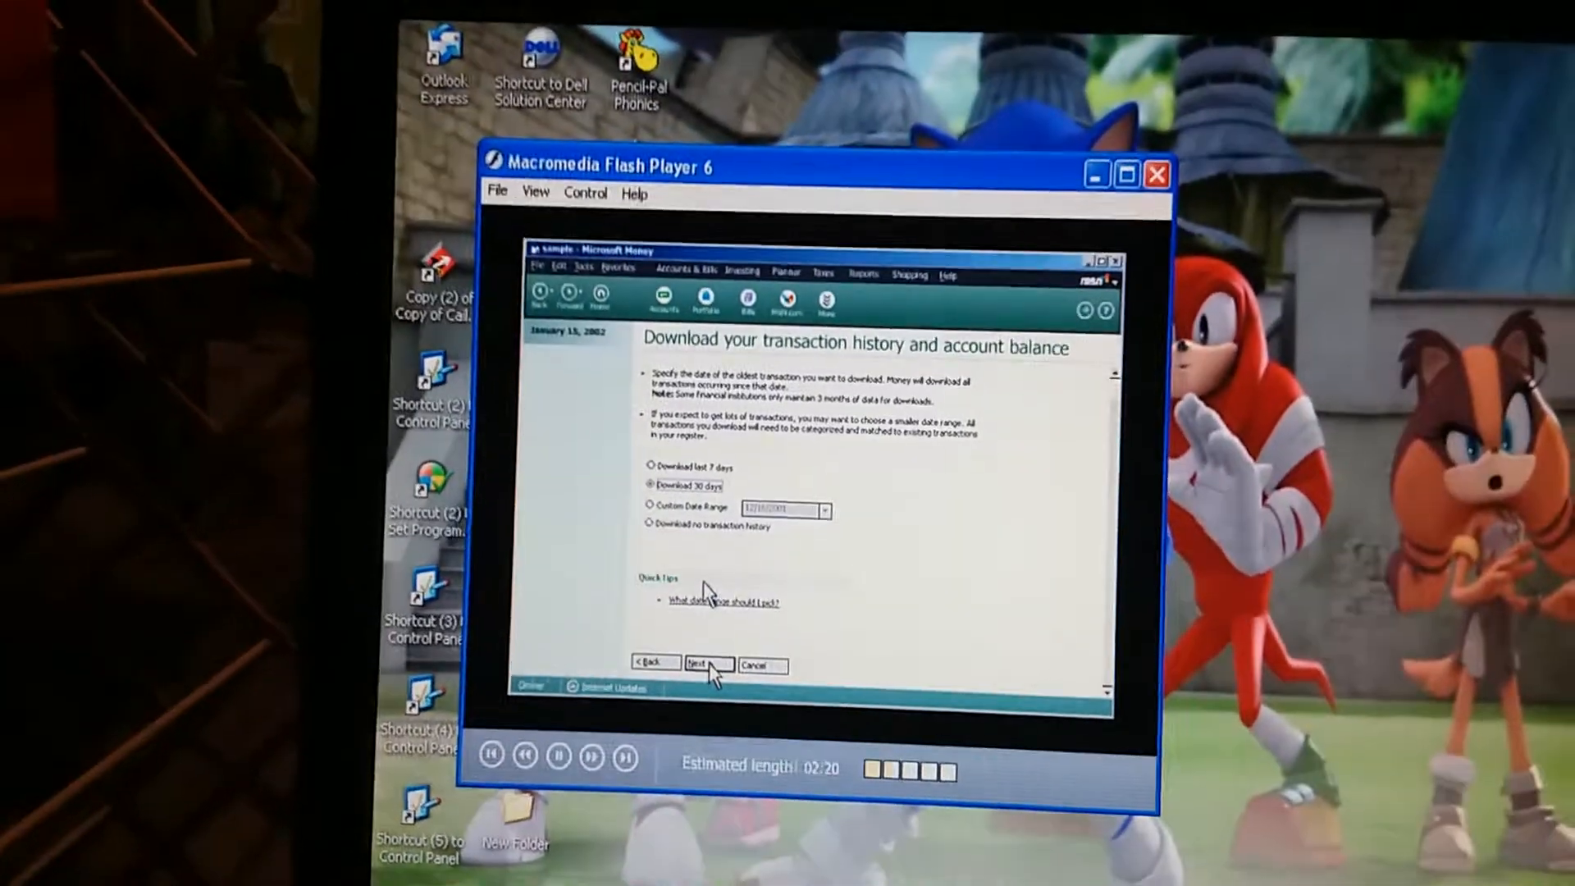
left_click(706, 664)
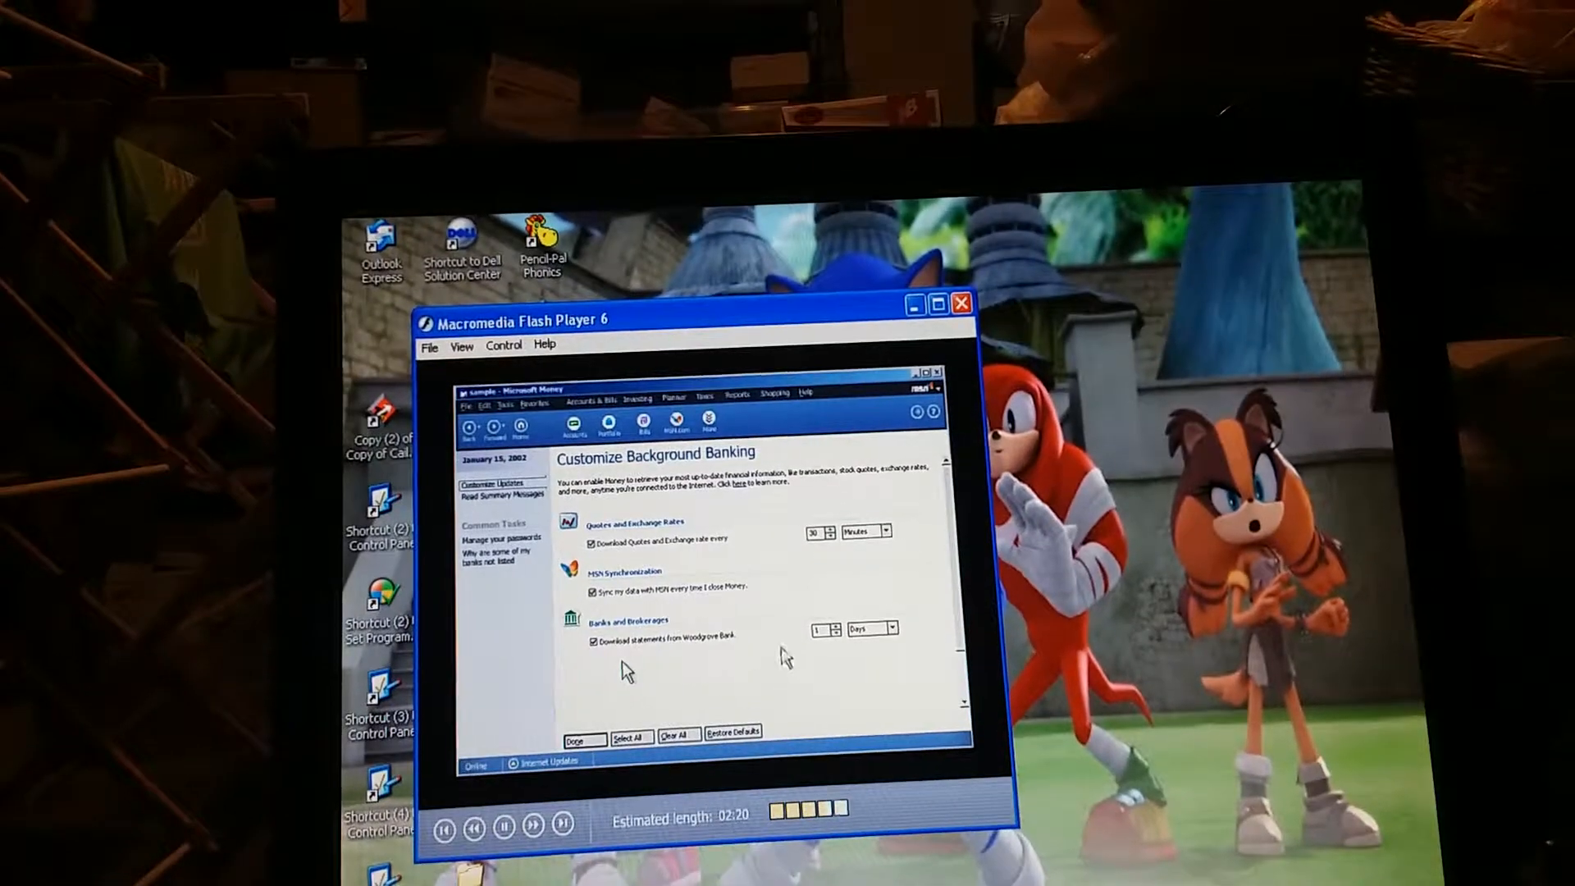
Advance the tour to the Woodgrove checking account history page.
left_click(831, 647)
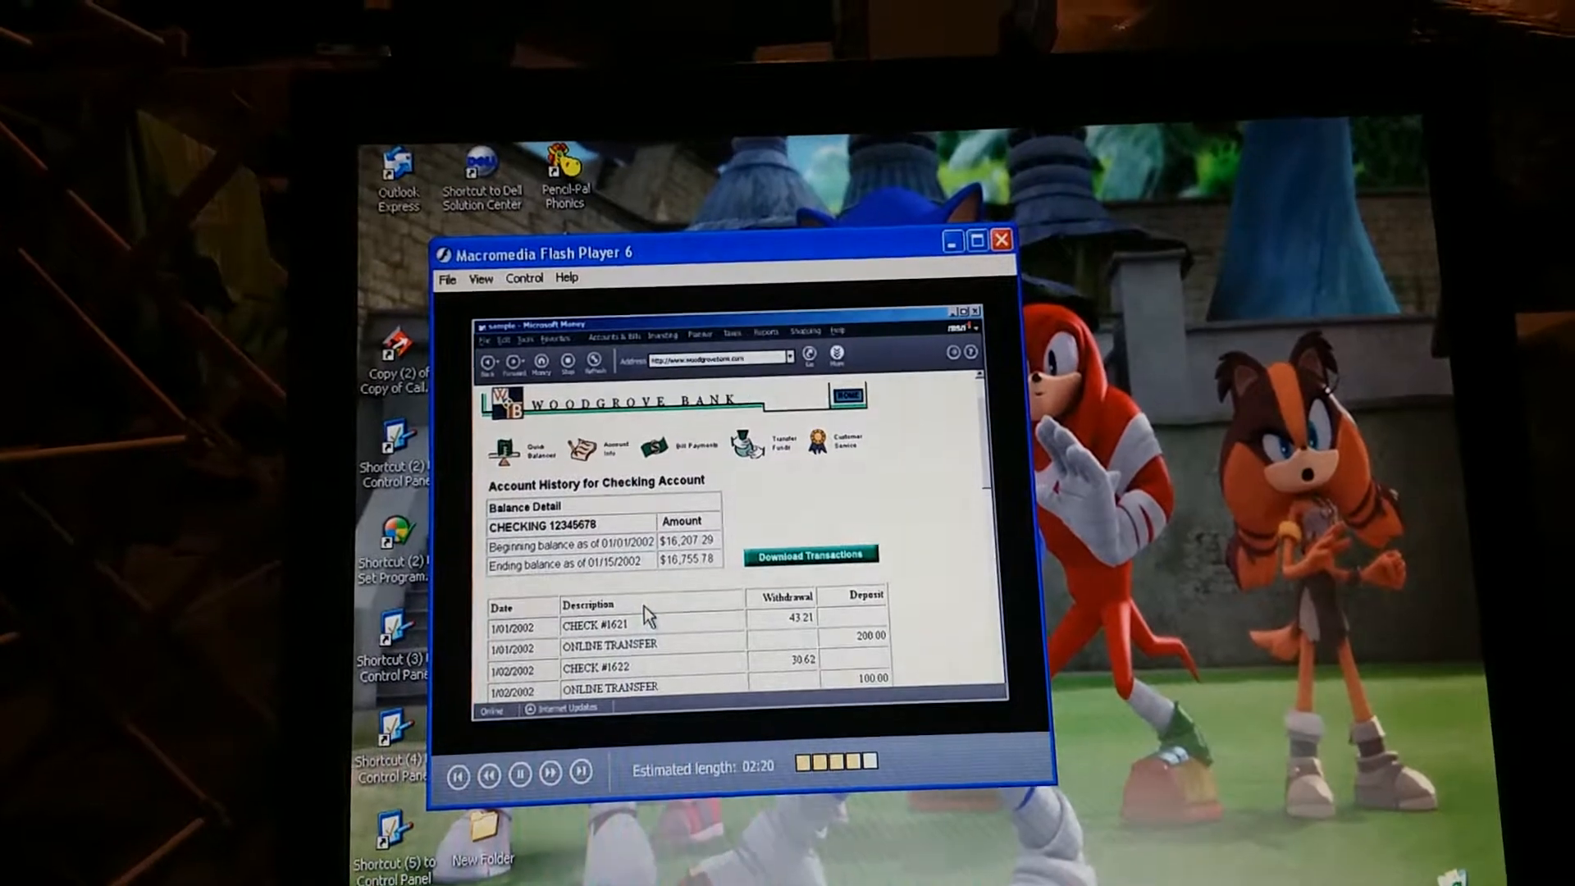
Finish the tour and open the audacity-win-2.1.2 folder.
left_click(809, 554)
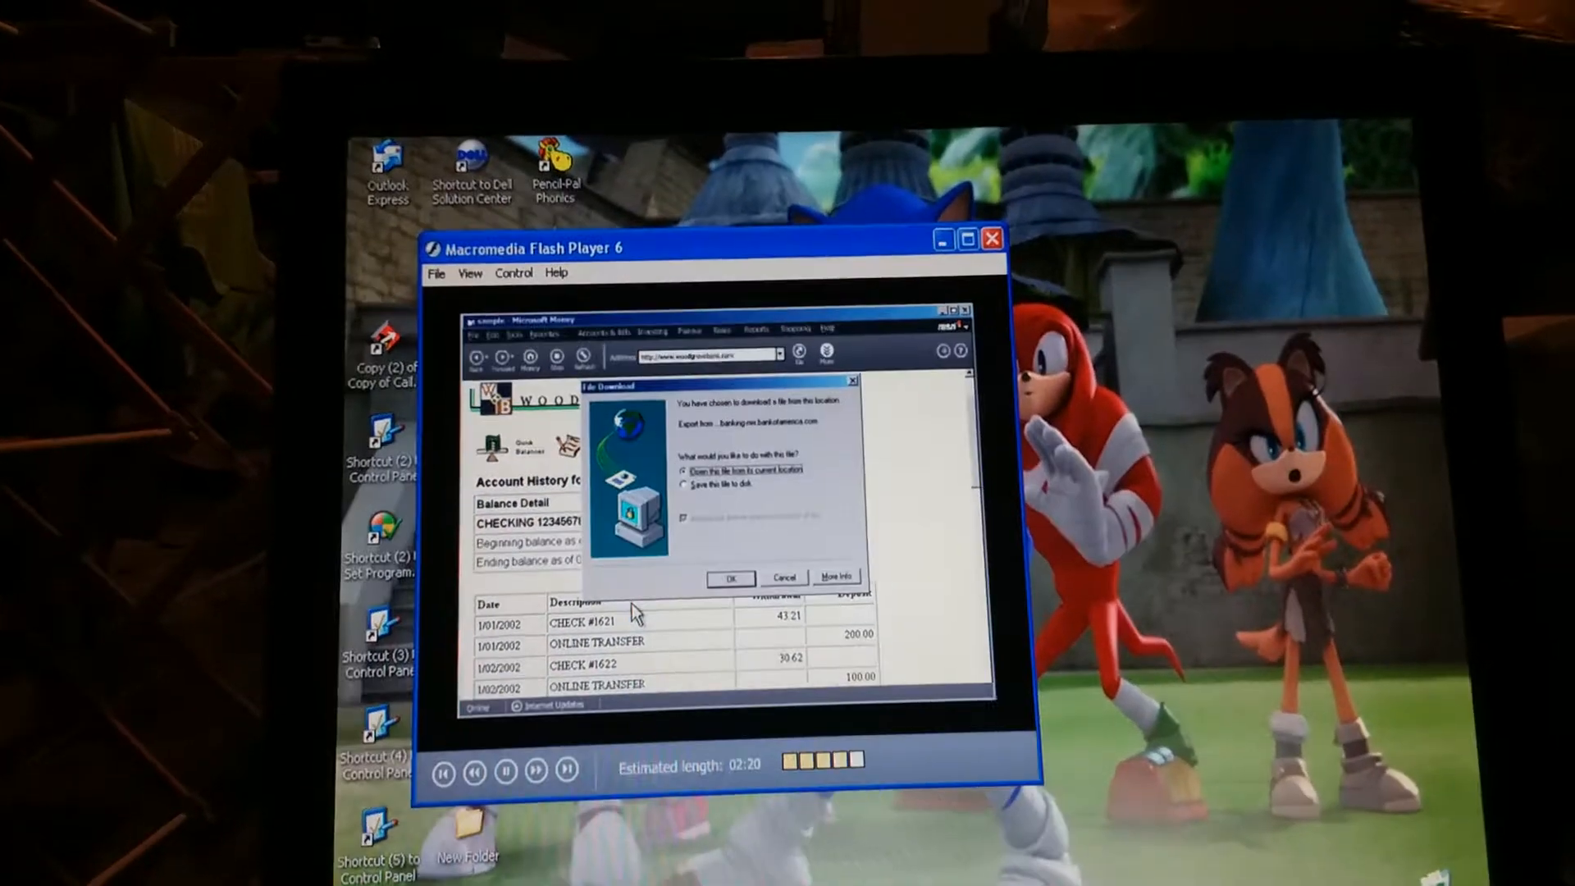
left_click(729, 577)
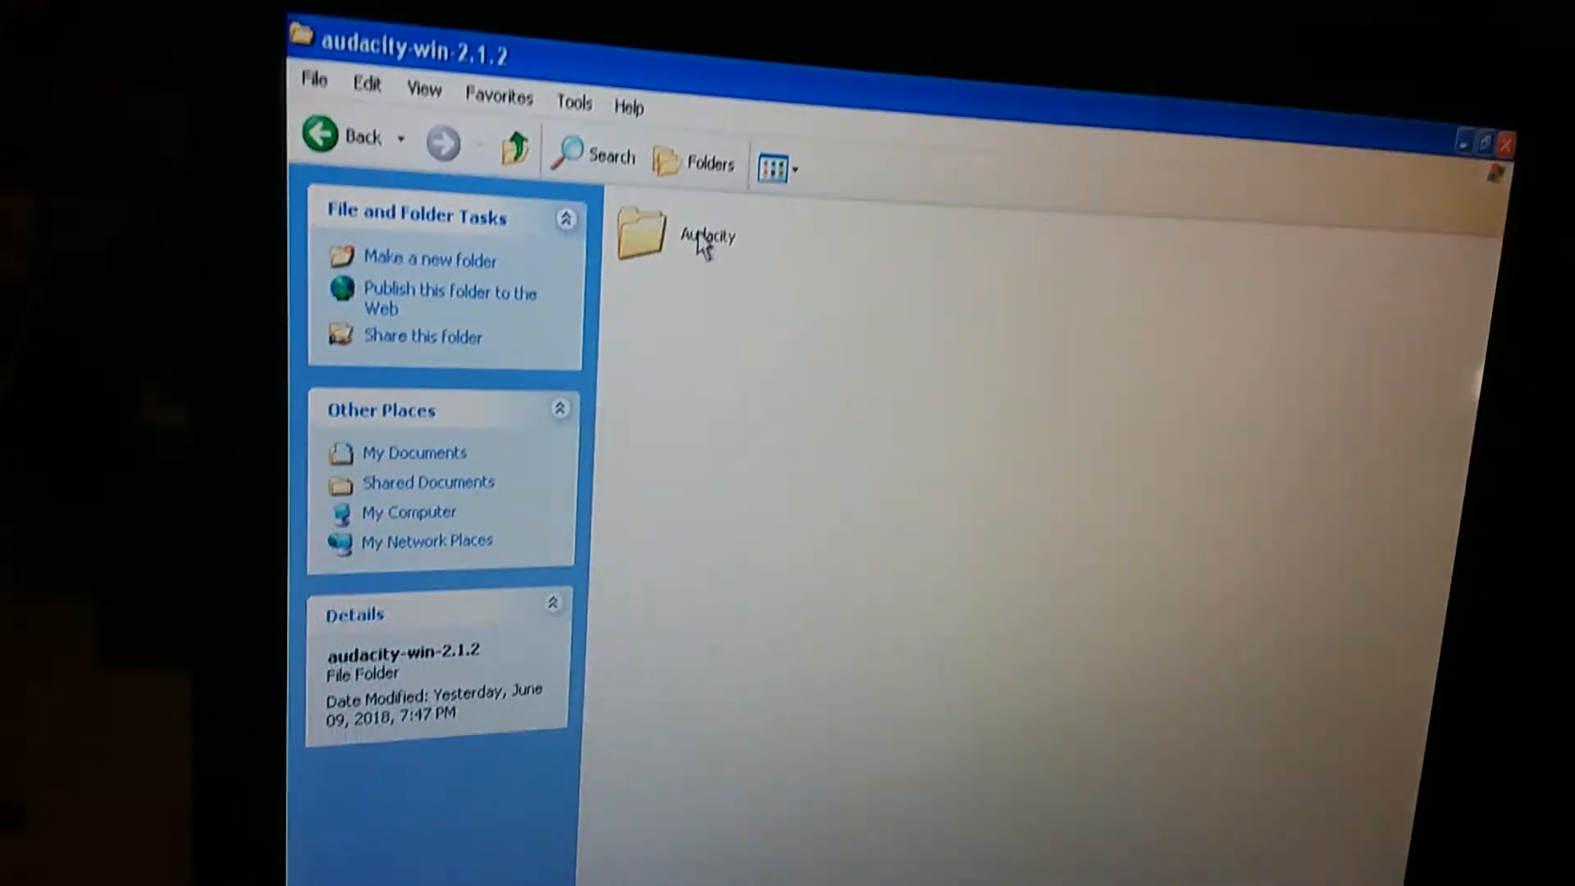
Open the Audacity folder and launch the Audacity application.
double_click(641, 233)
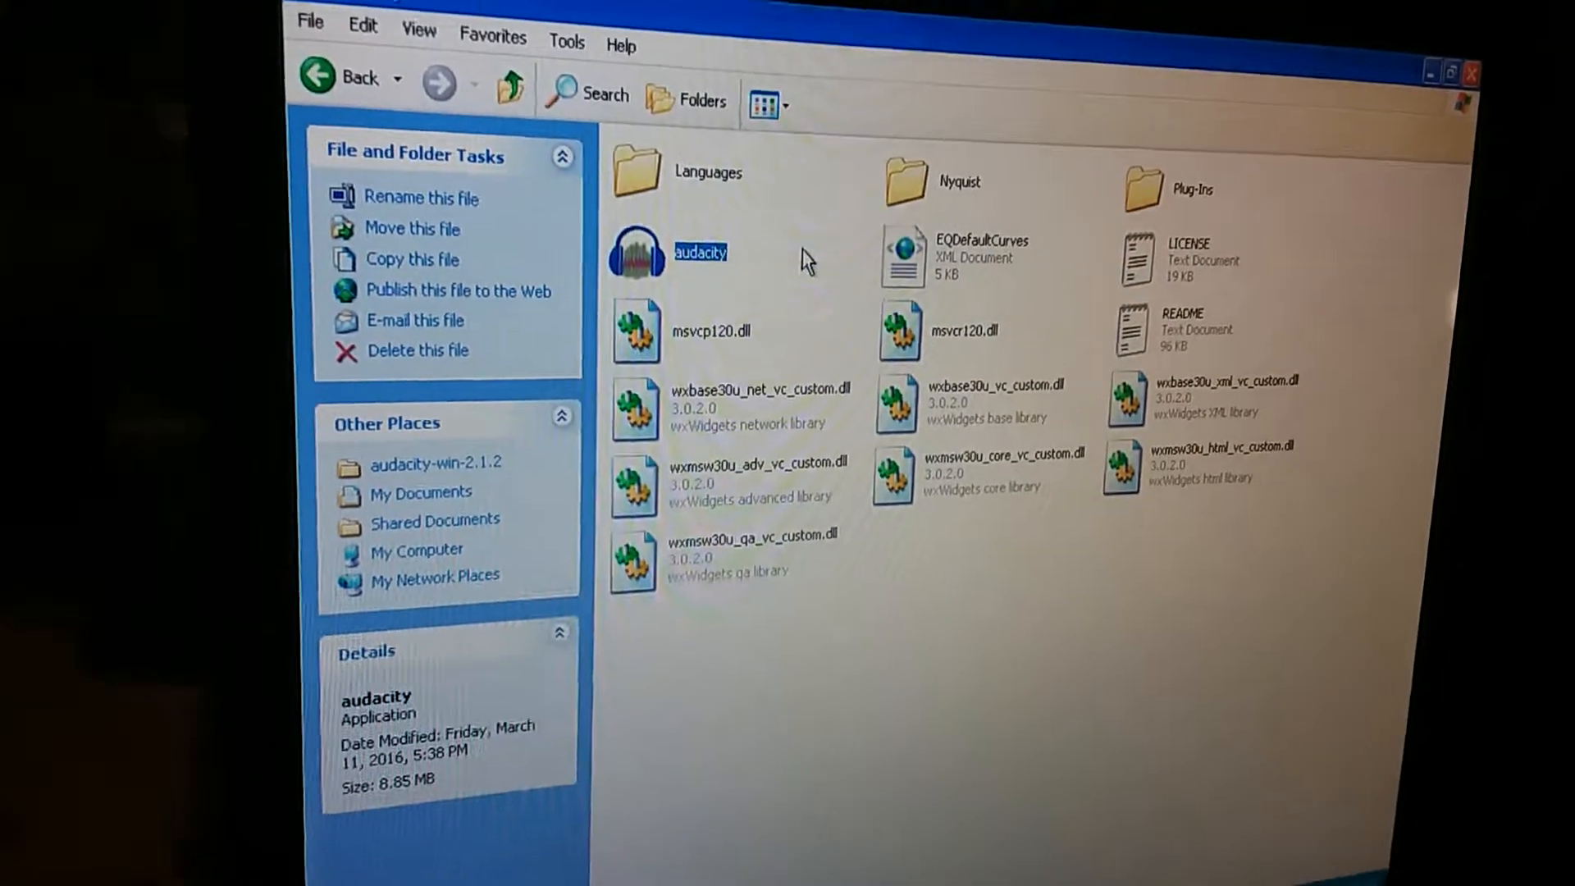
double_click(699, 252)
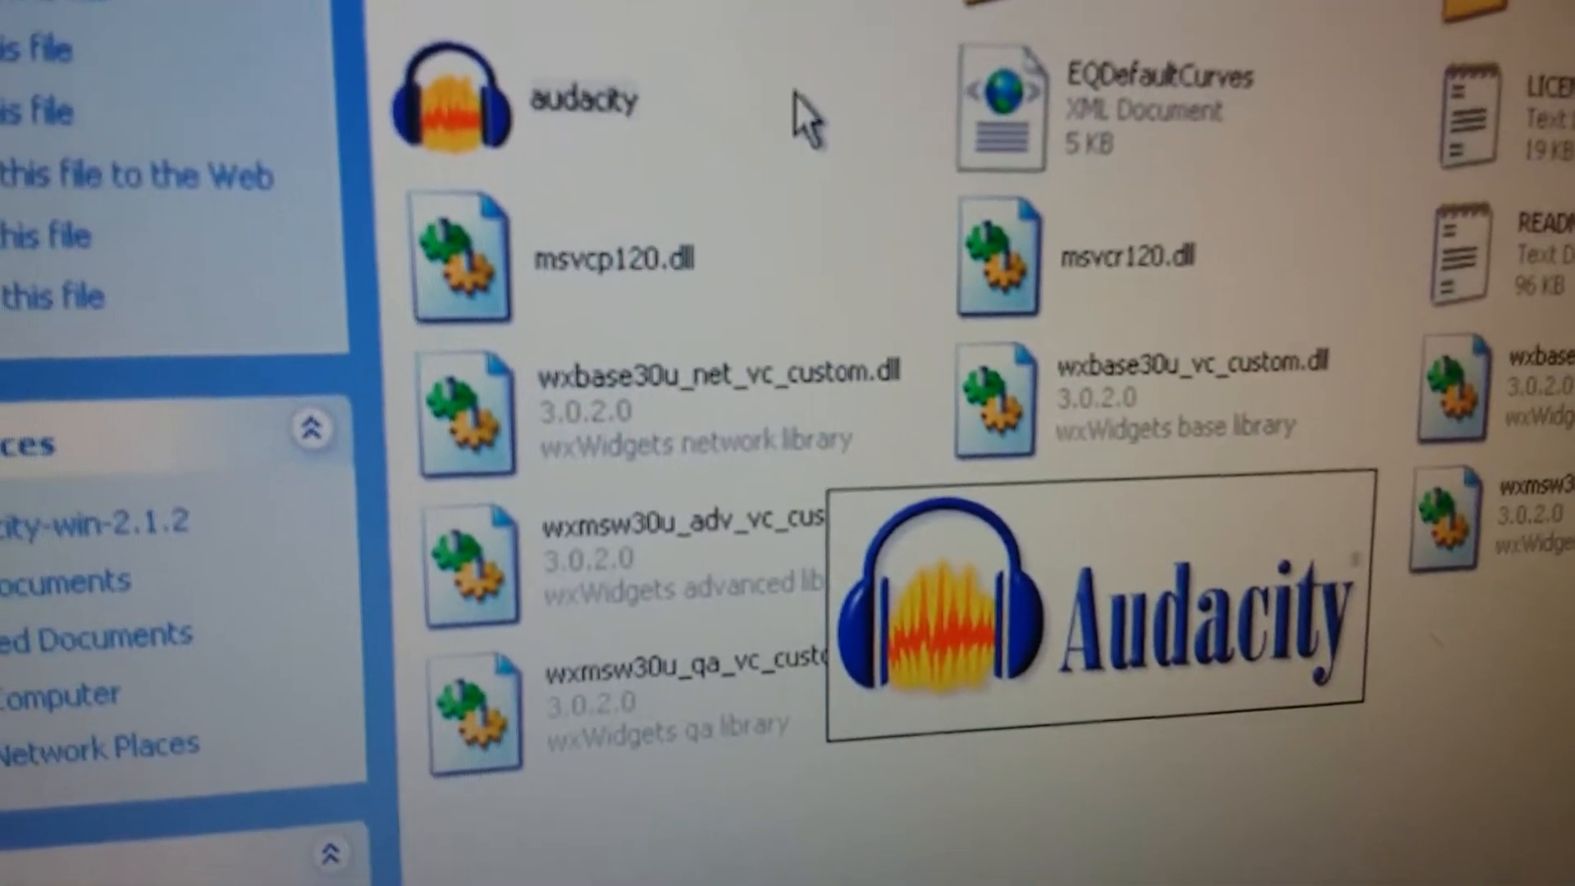
scroll("down", 3)
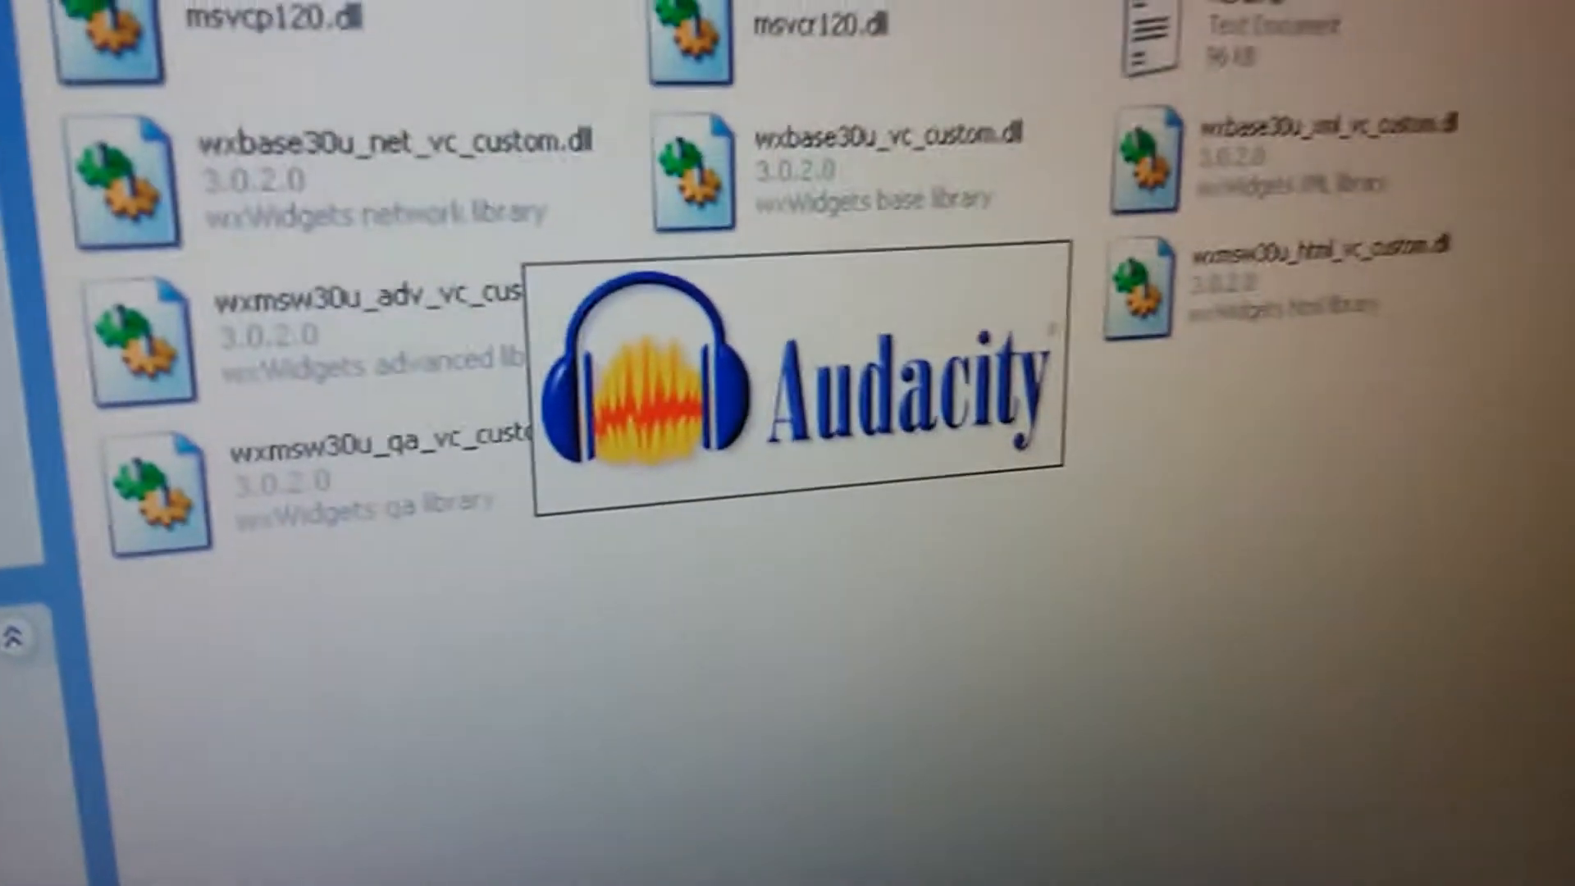
scroll("up", 3)
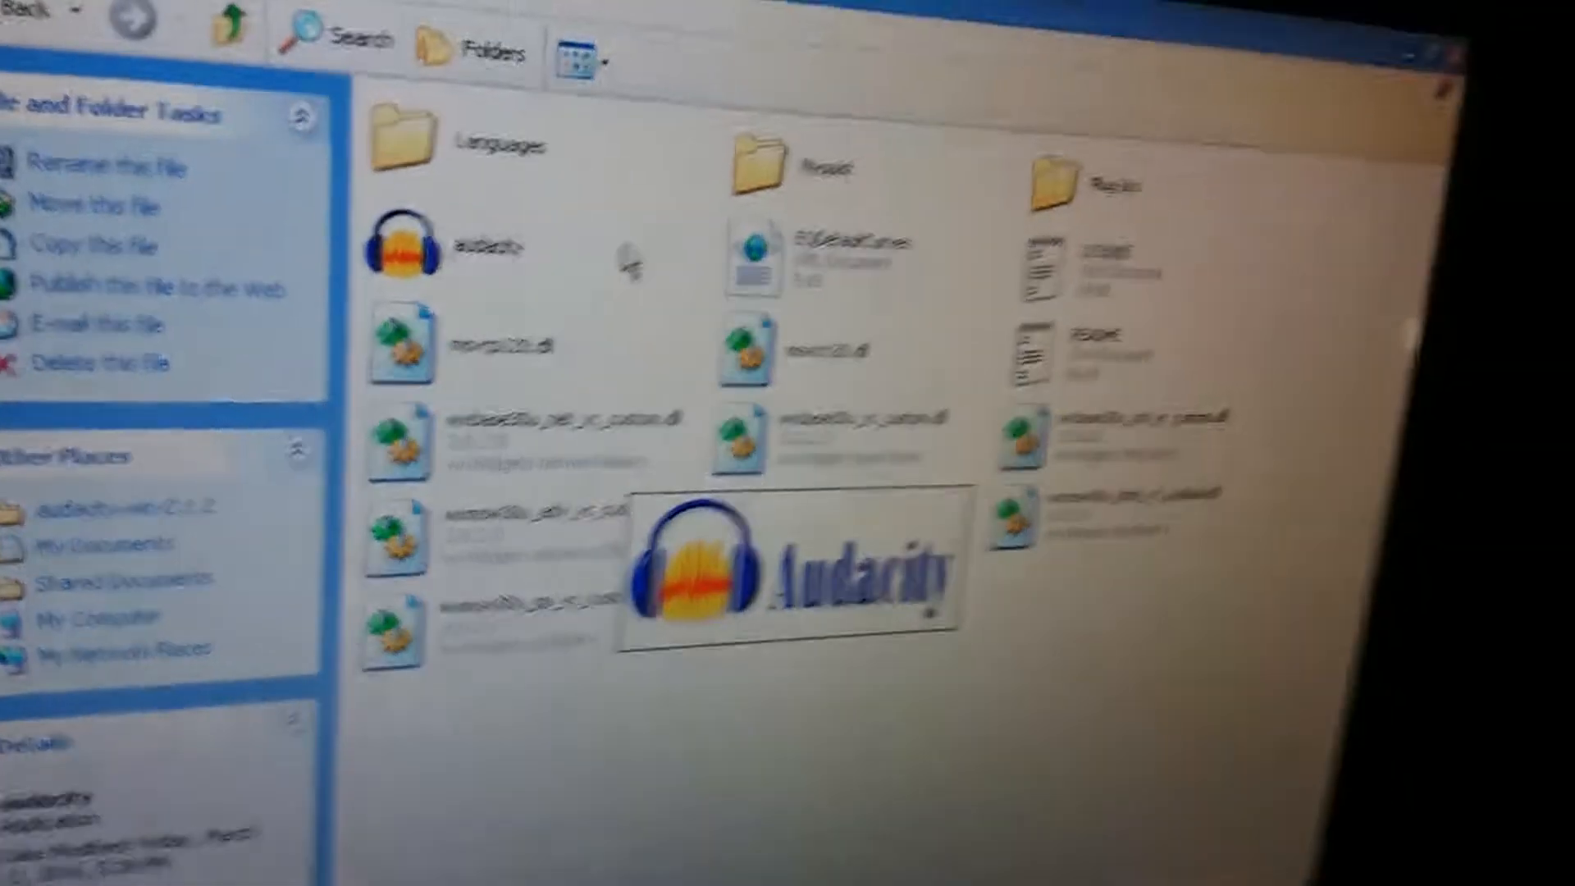
Close the How to Get Help welcome dialog with OK.
double_click(399, 246)
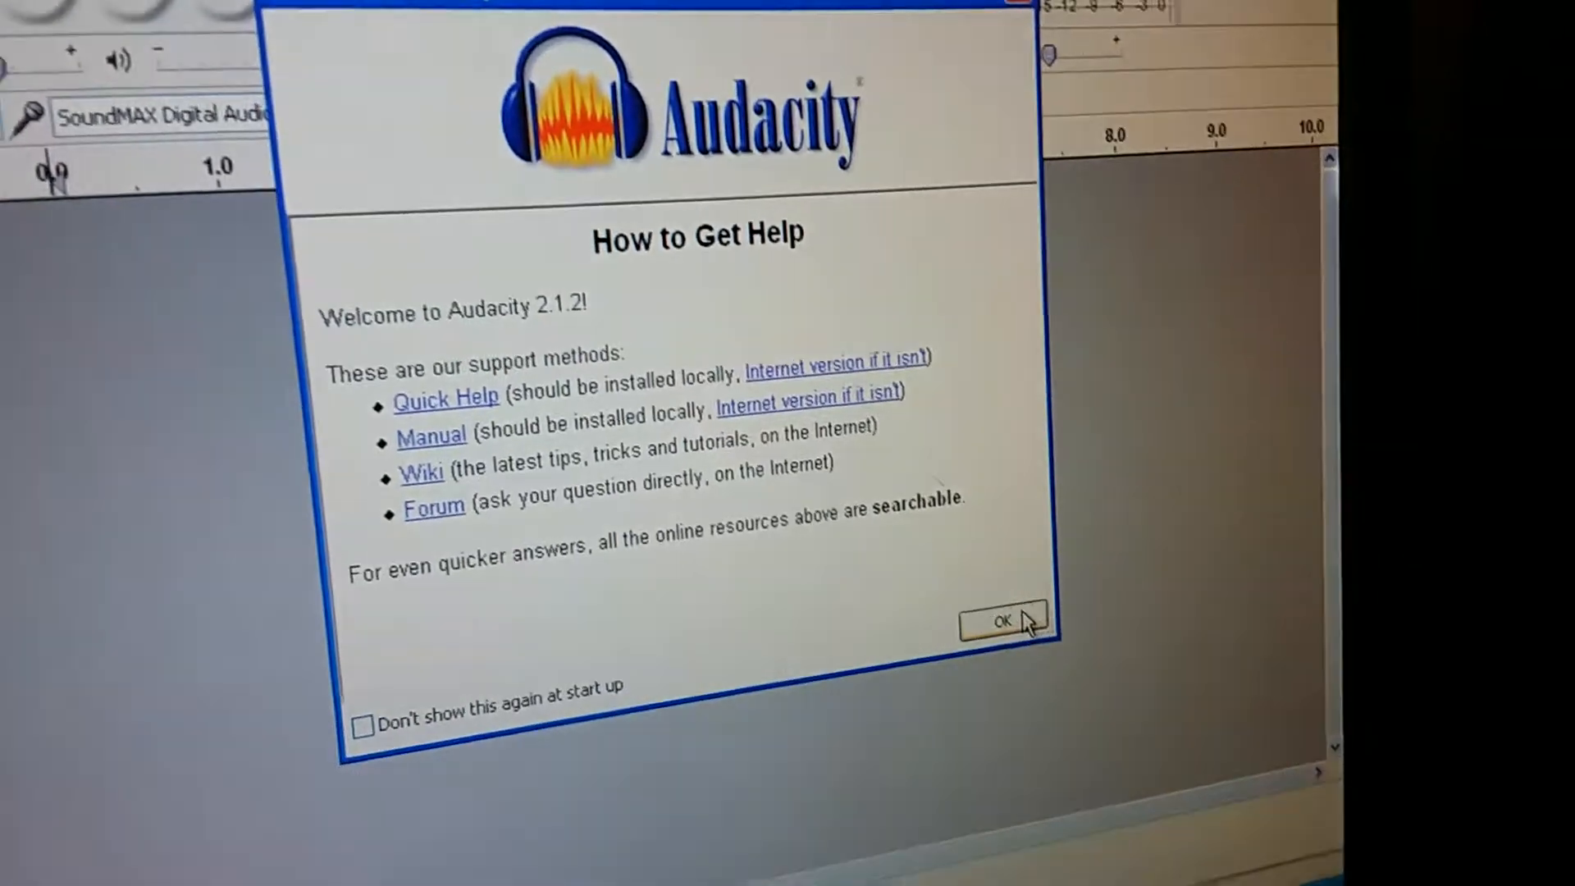
left_click(1002, 620)
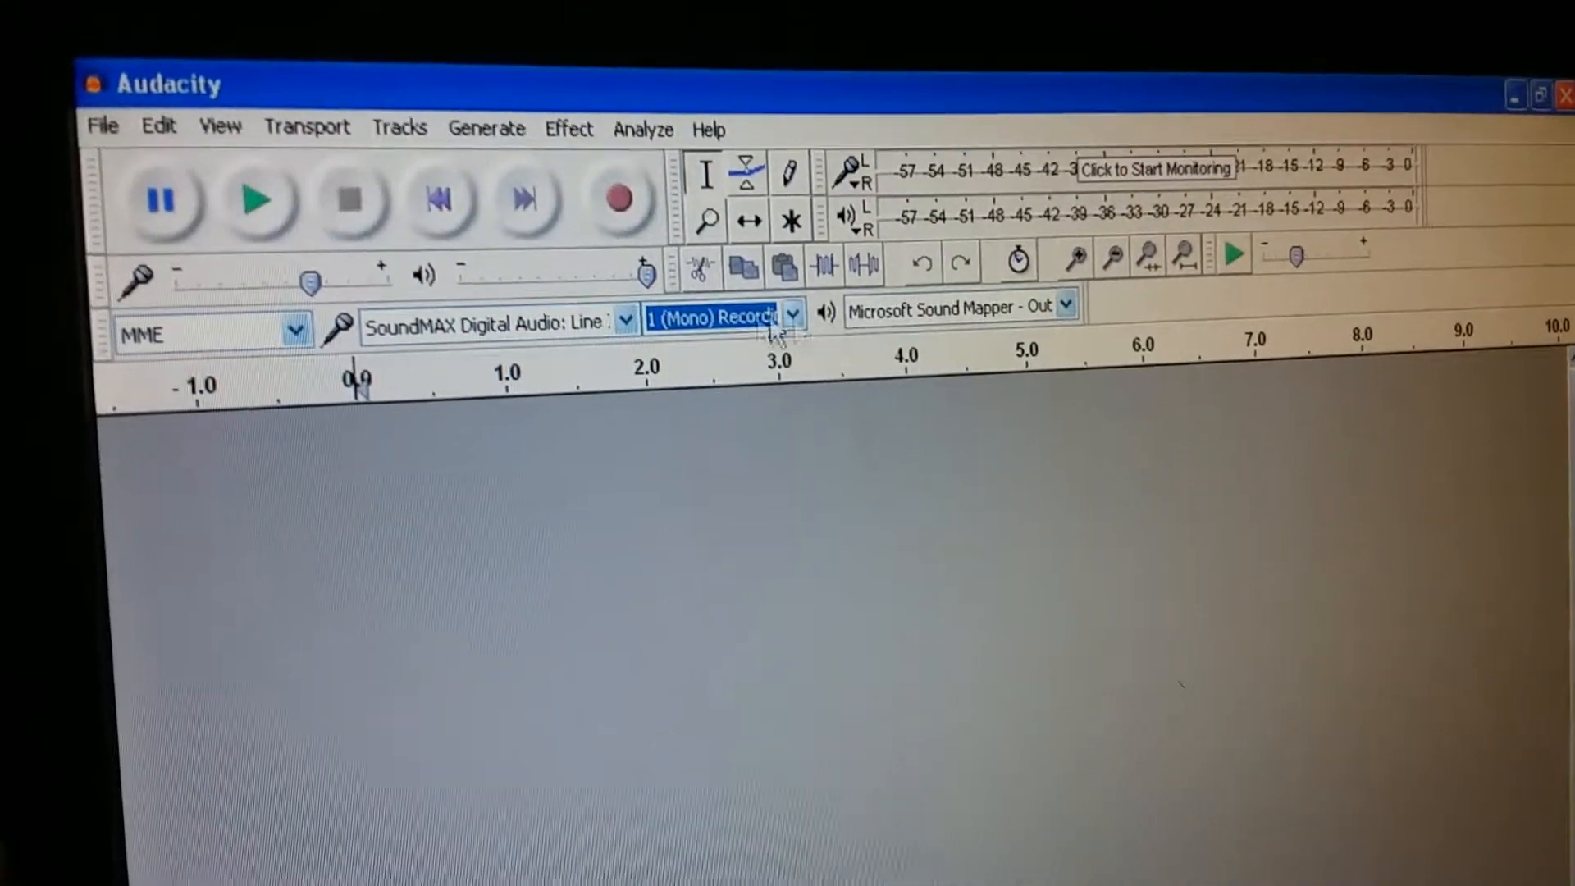
Set 2 (Stereo) recording channels and SoundMAX Digital Audio: Line In as the input.
left_click(793, 316)
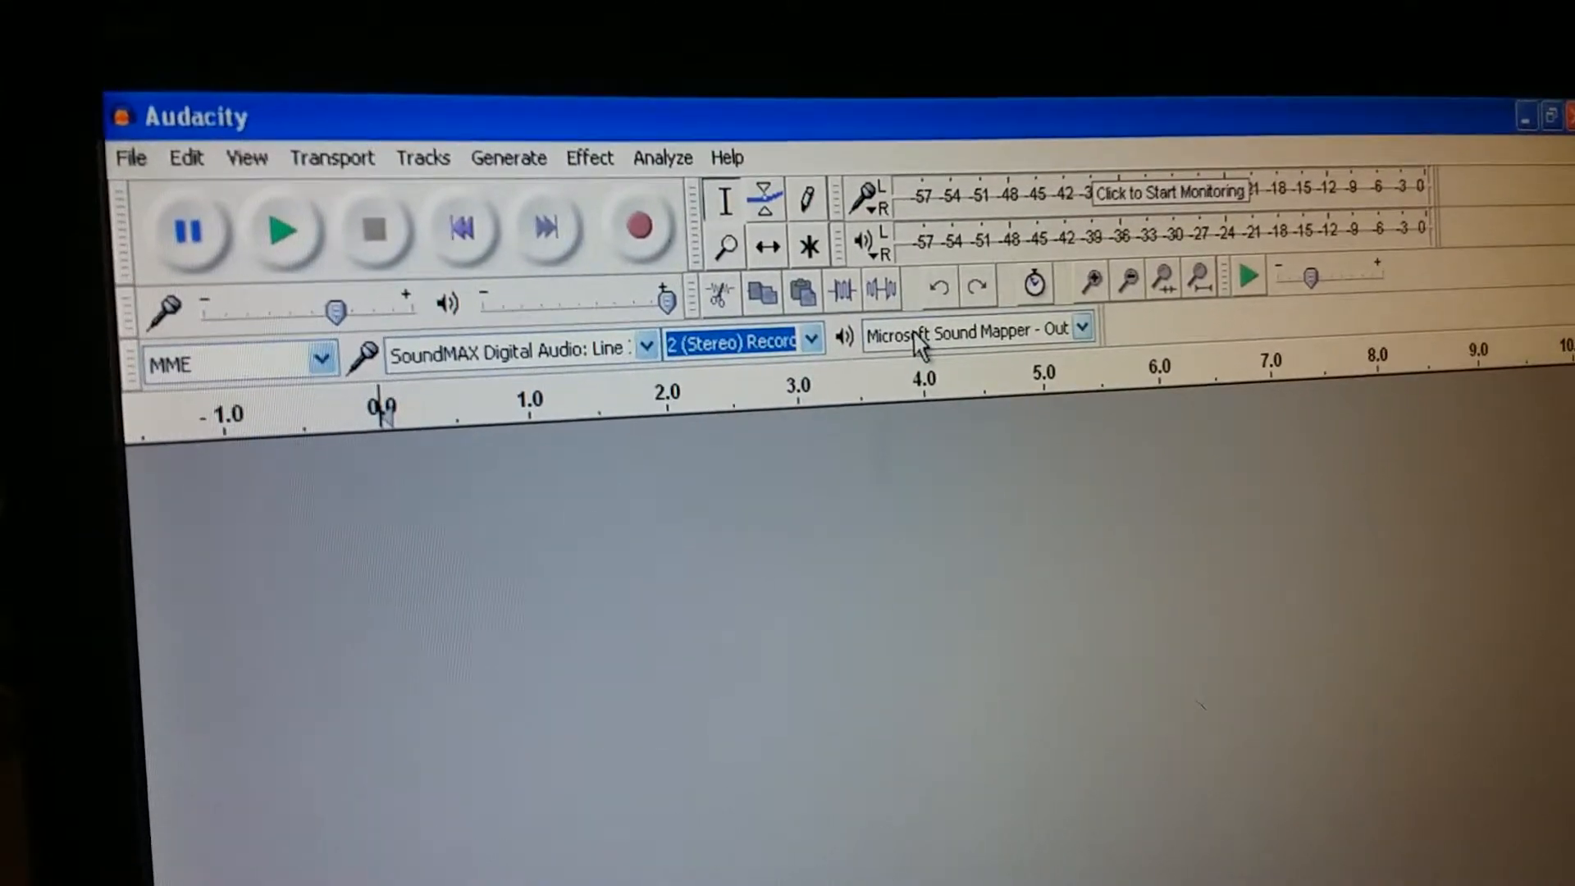
left_click(648, 347)
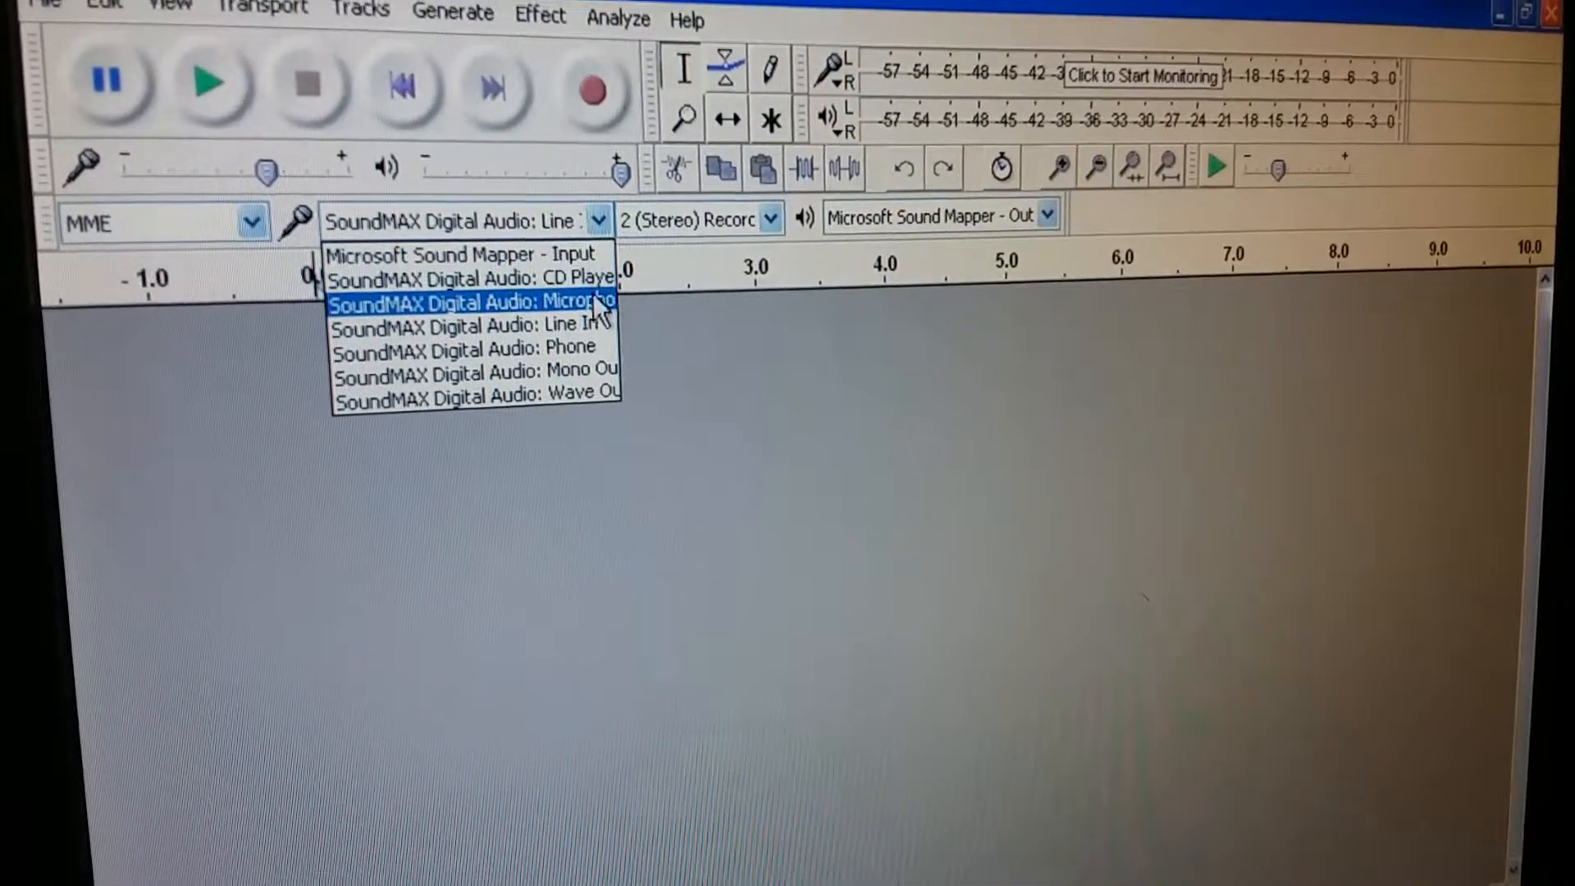
left_click(472, 324)
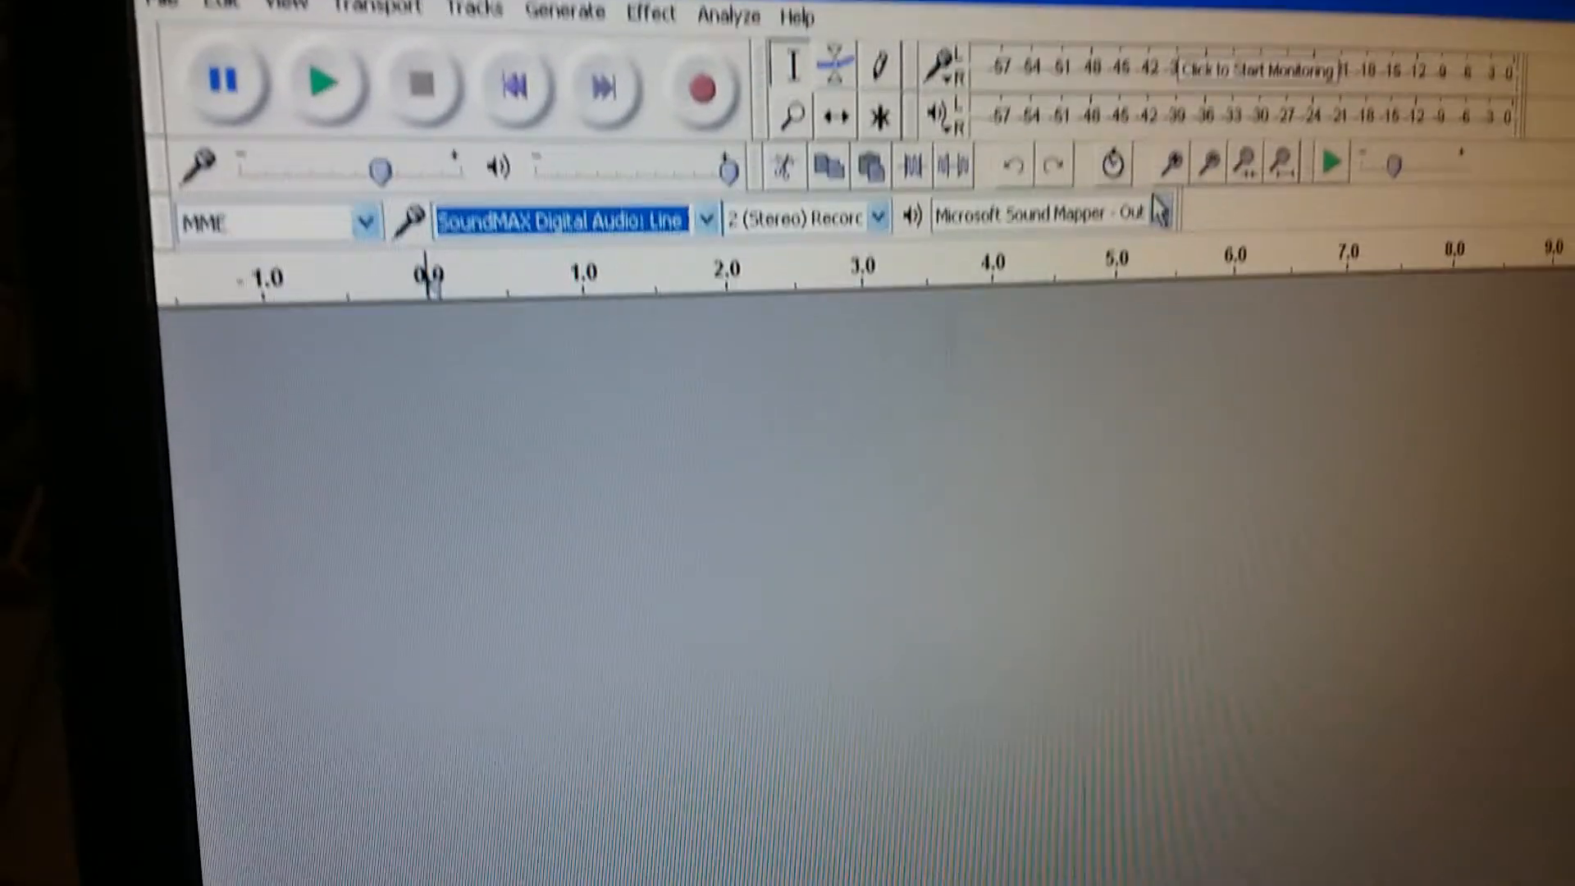